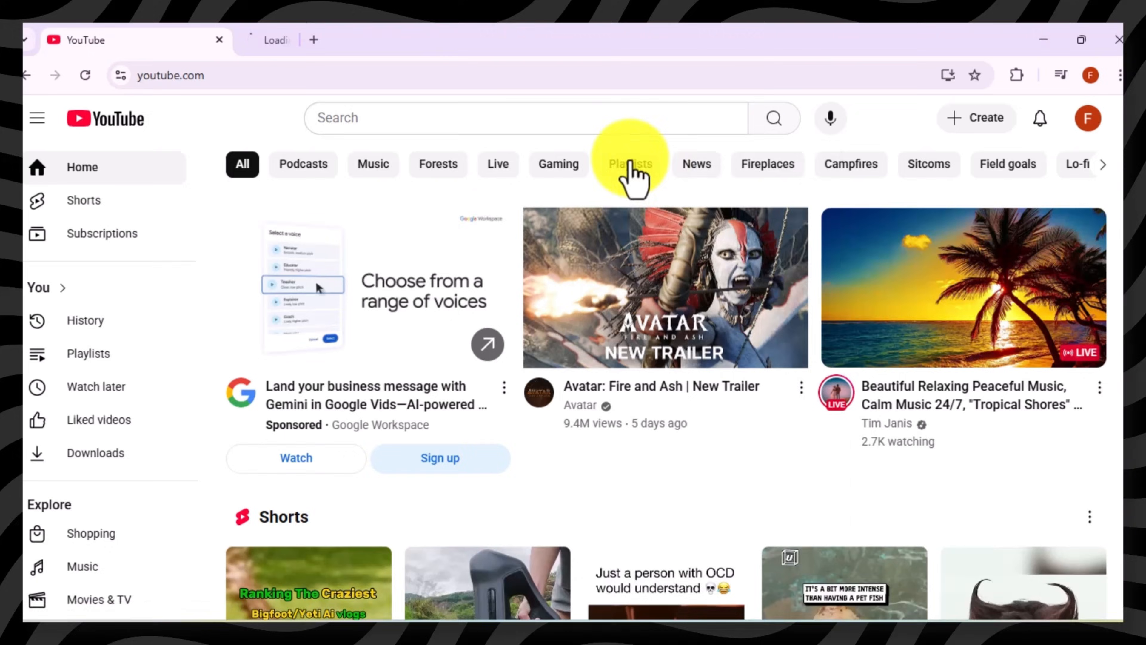
# Open the Avatar: Fire and Ash trailer and bring up its shareable link
pyautogui.click(665, 286)
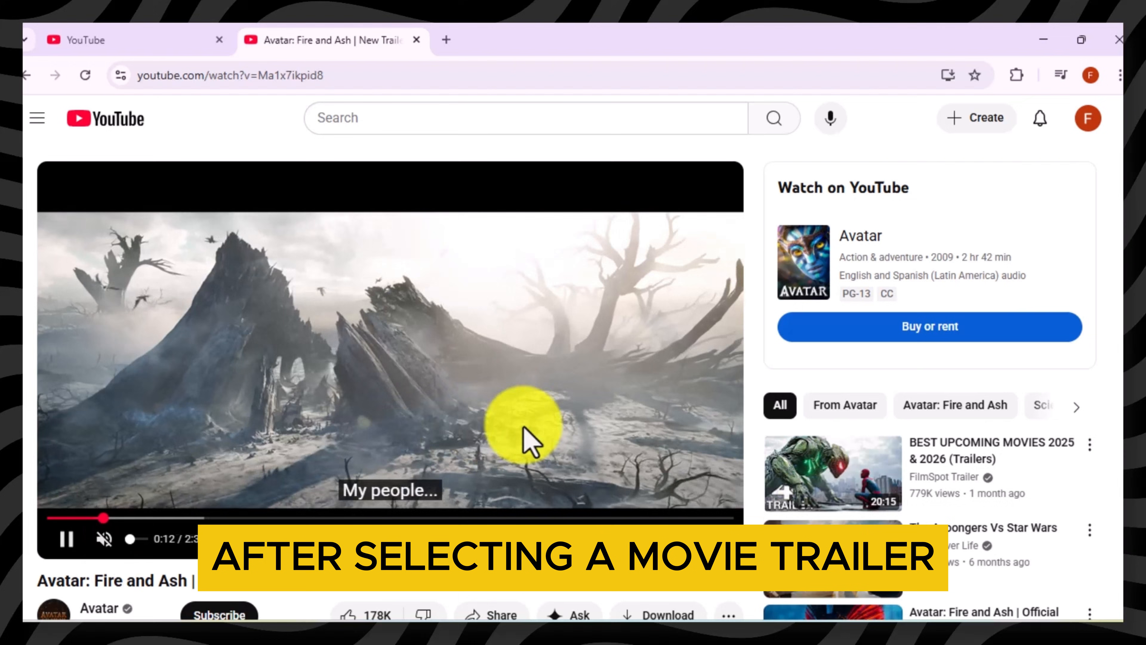
pyautogui.click(497, 616)
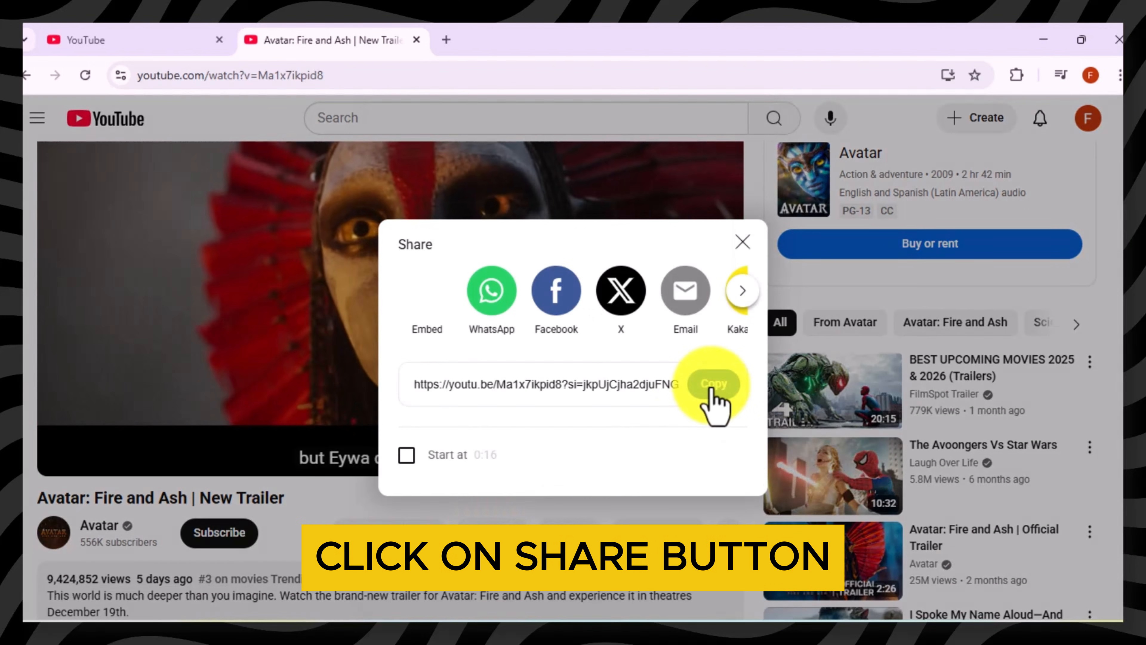
# Search 'aistudio' in a new tab and go to the Google AI Studio site
pyautogui.click(641, 39)
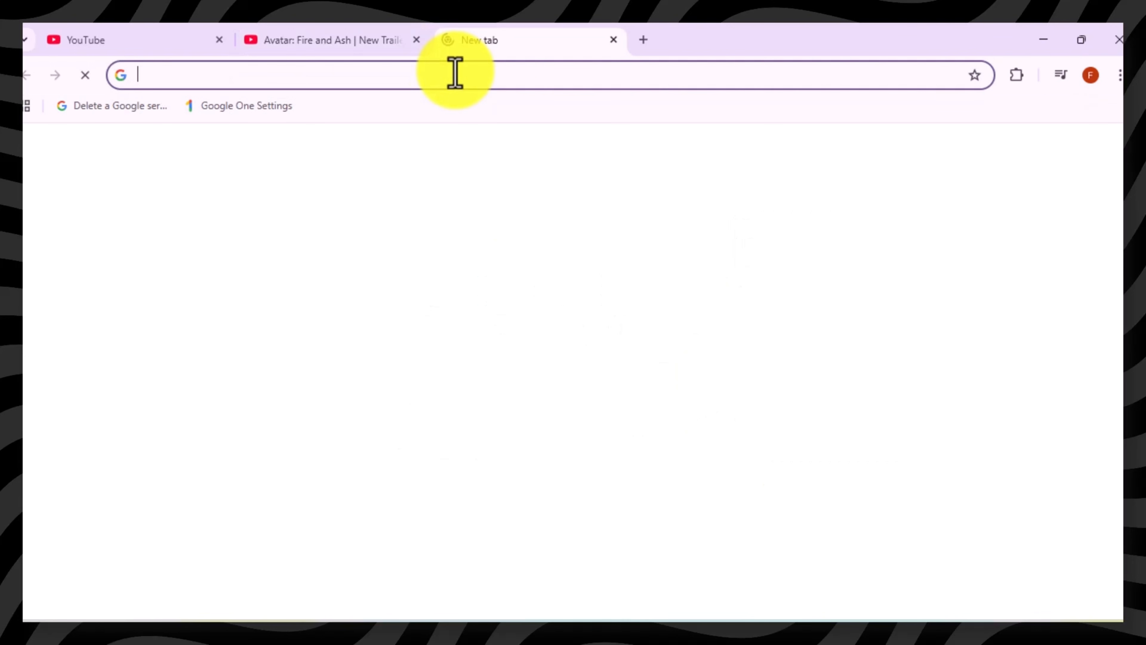
pyautogui.write('aistudio')
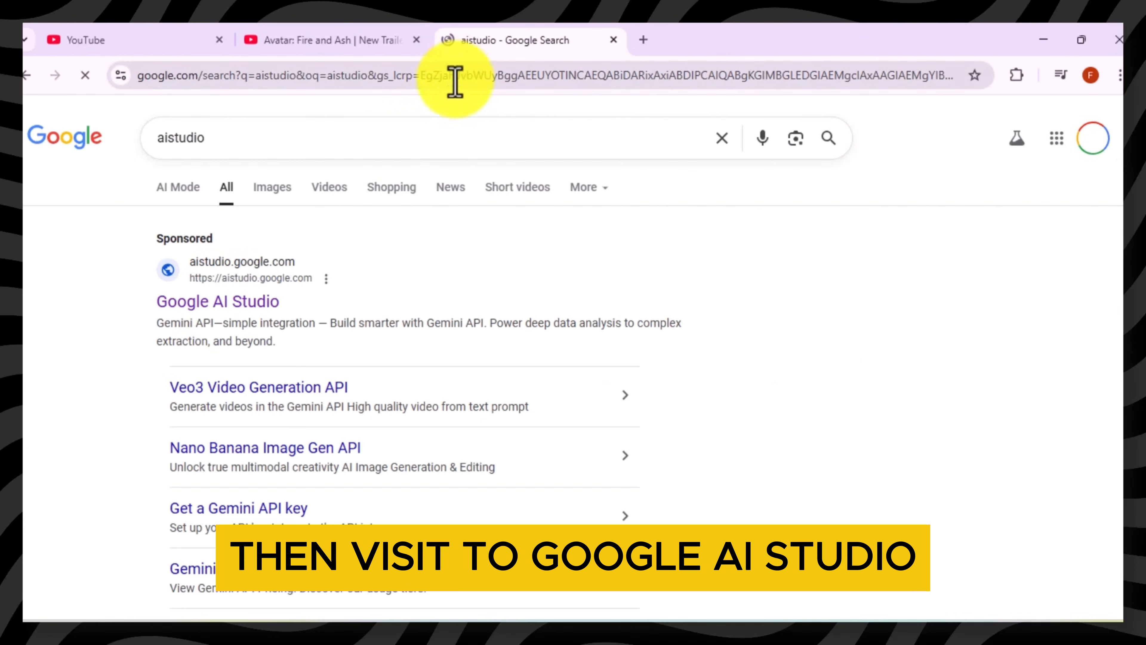
pyautogui.click(217, 301)
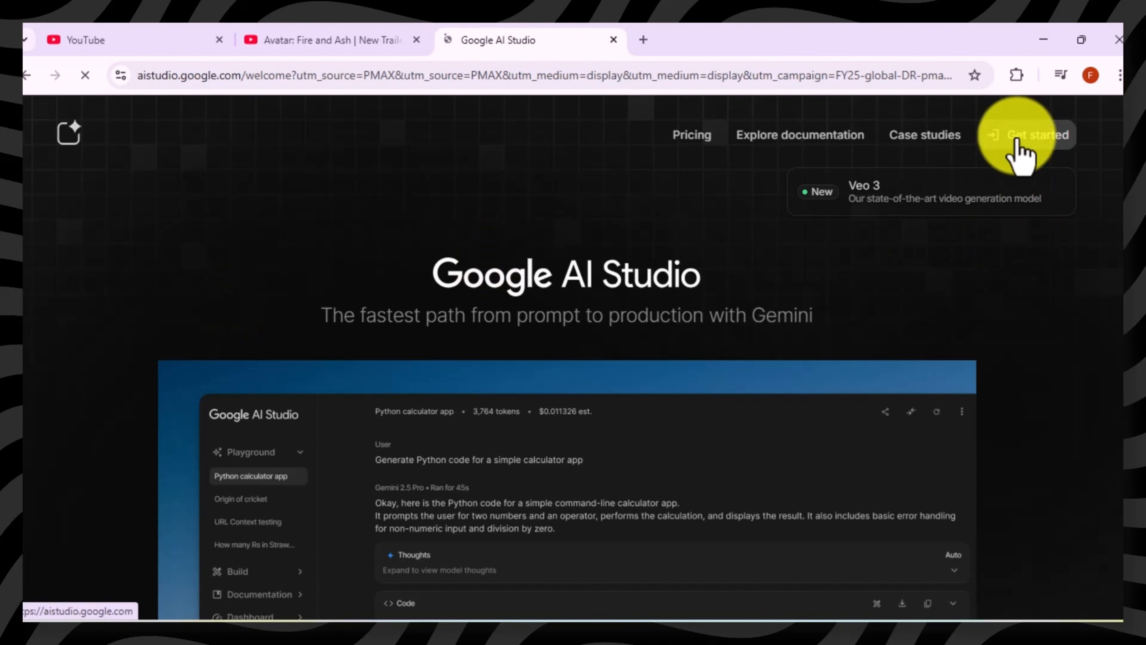
# Paste the trailer link into the AI Studio chat and run it to generate scene-by-scene Veo 3 prompts
pyautogui.click(1029, 135)
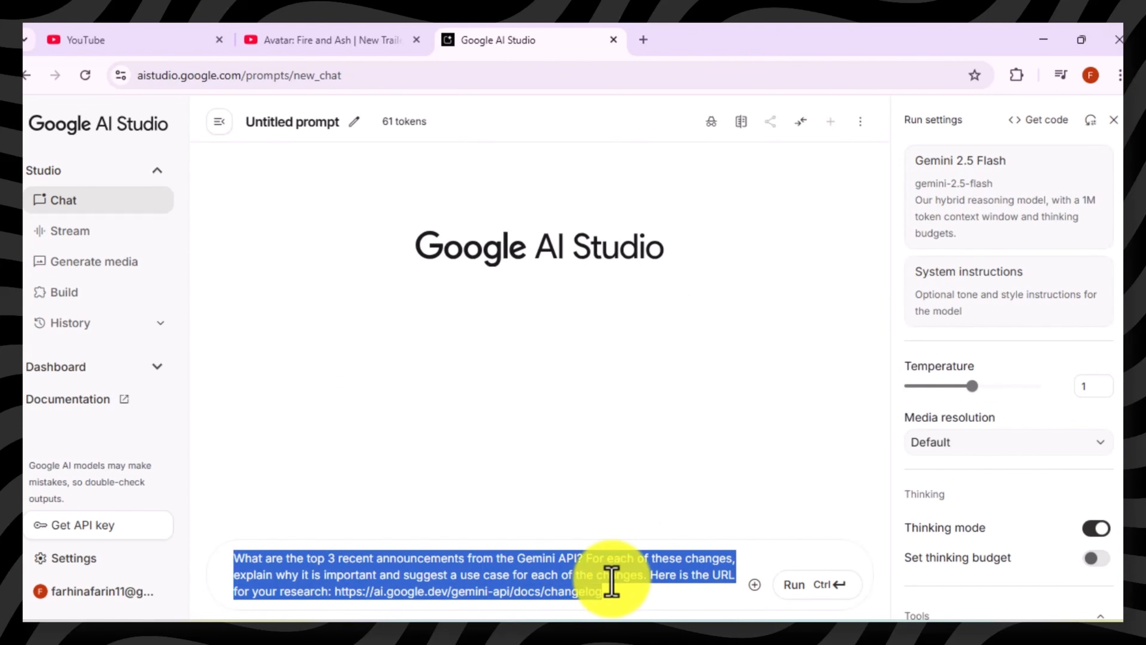
pyautogui.rightClick(611, 586)
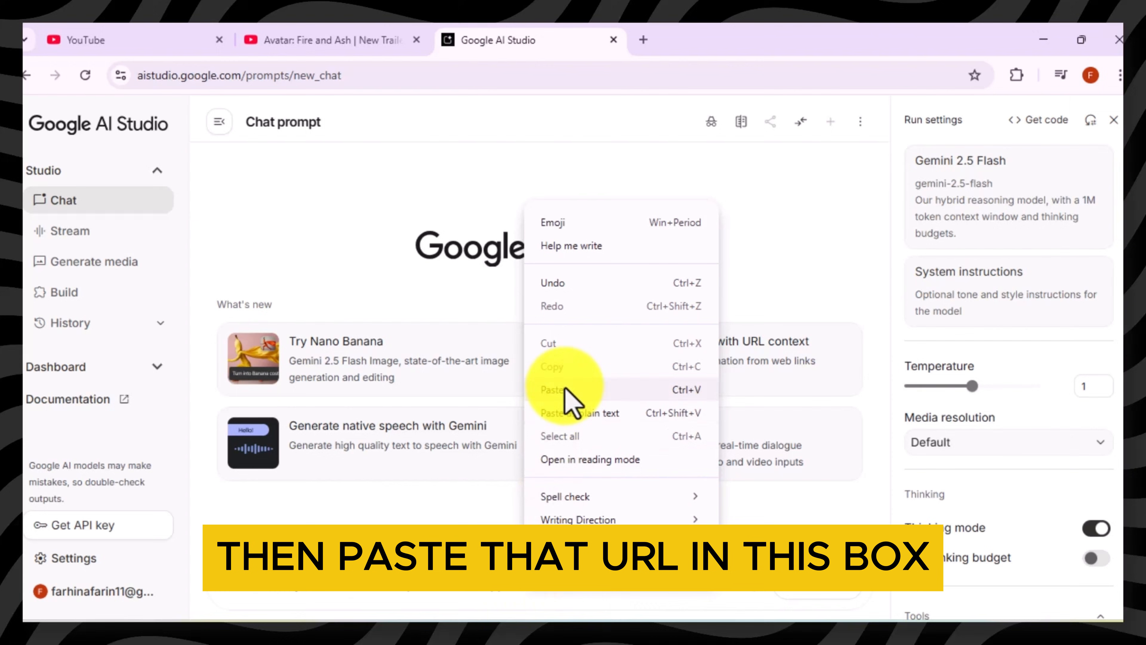
pyautogui.click(550, 389)
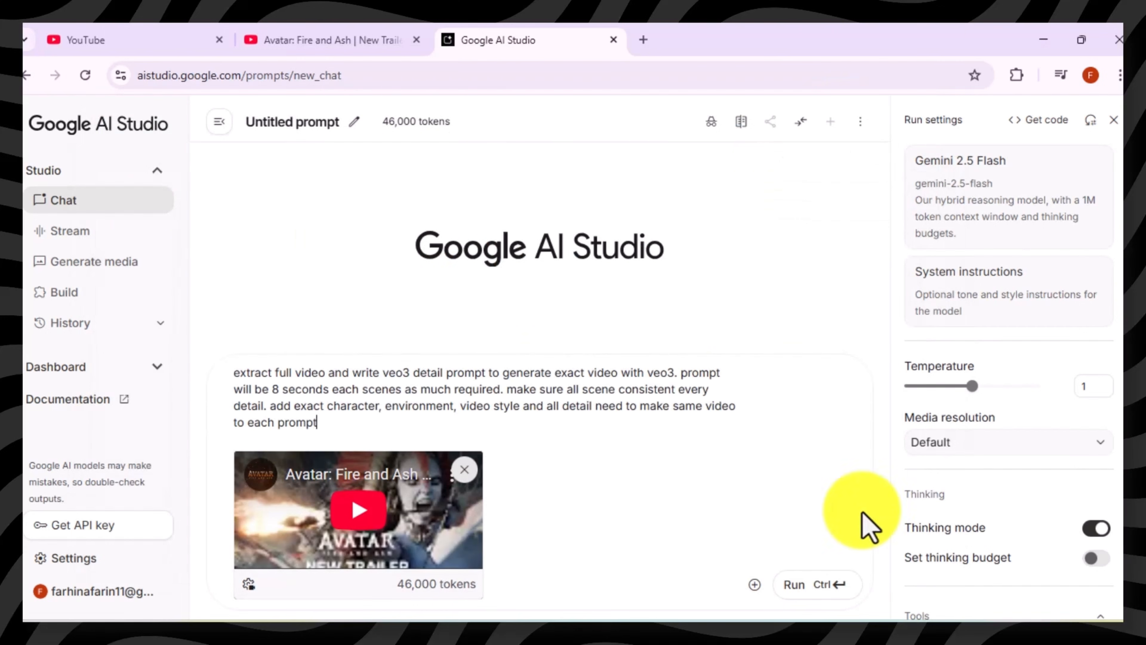
pyautogui.click(818, 584)
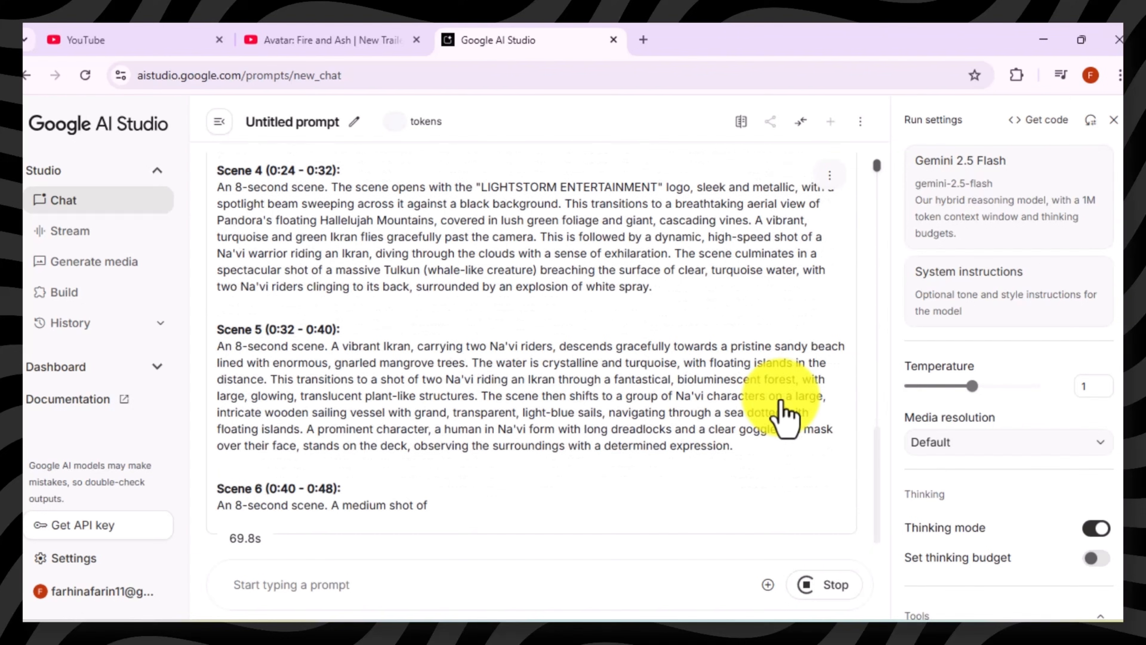
pyautogui.scroll(-3)
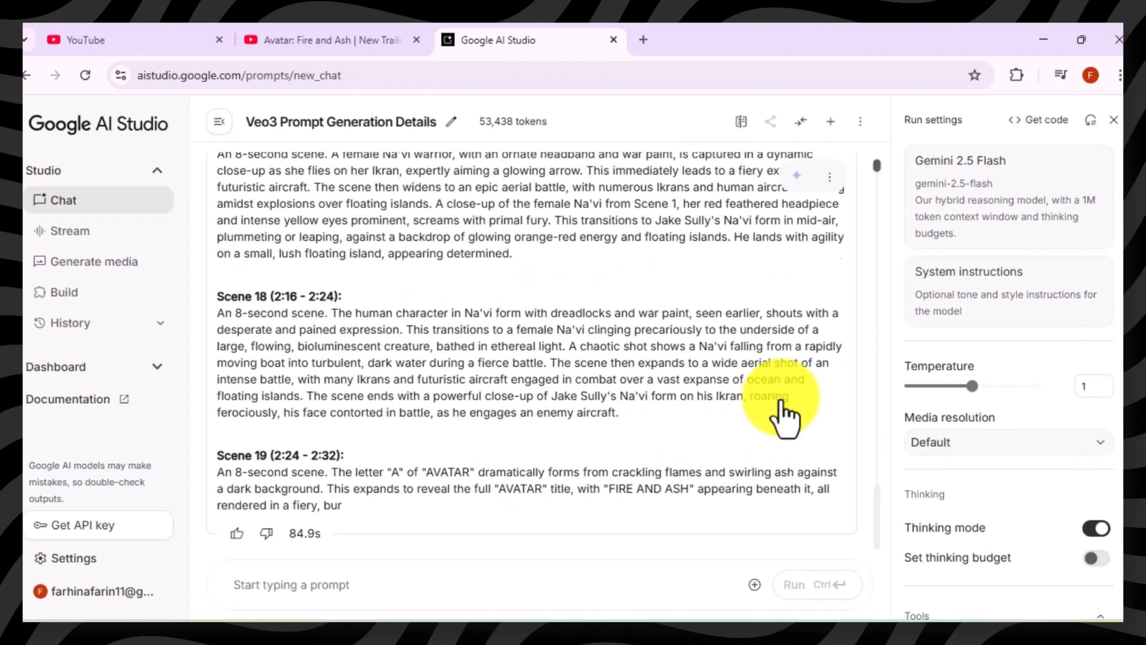
pyautogui.scroll(-3)
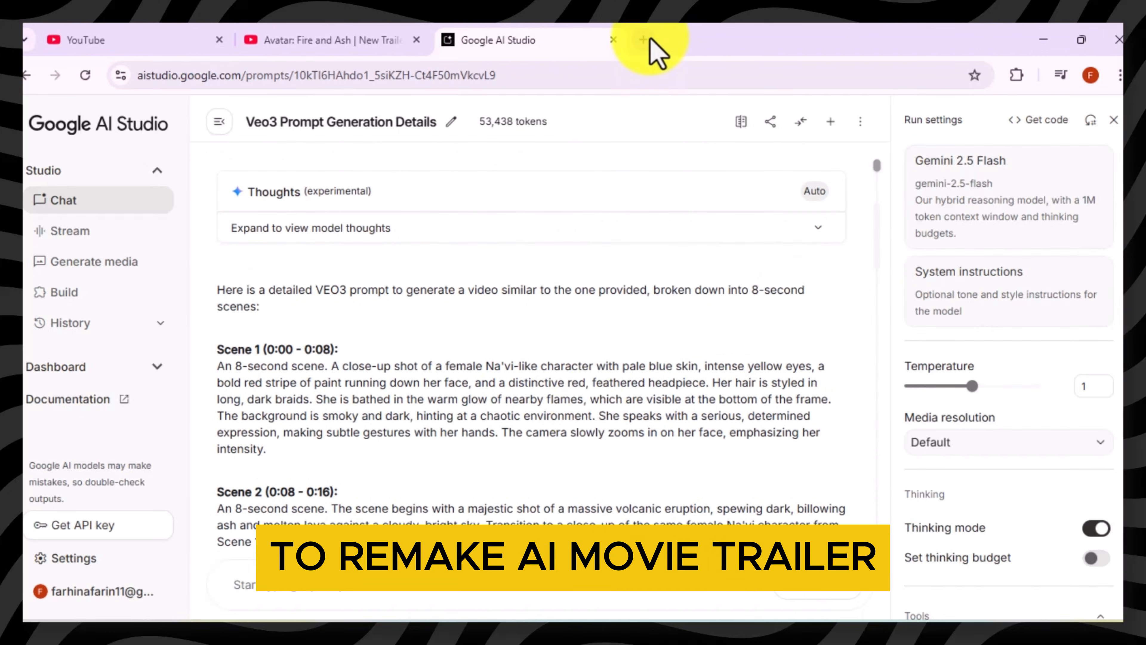
# Create a new Flow project with Veo 3 - Fast as the model, then return to the scene prompts
pyautogui.click(643, 41)
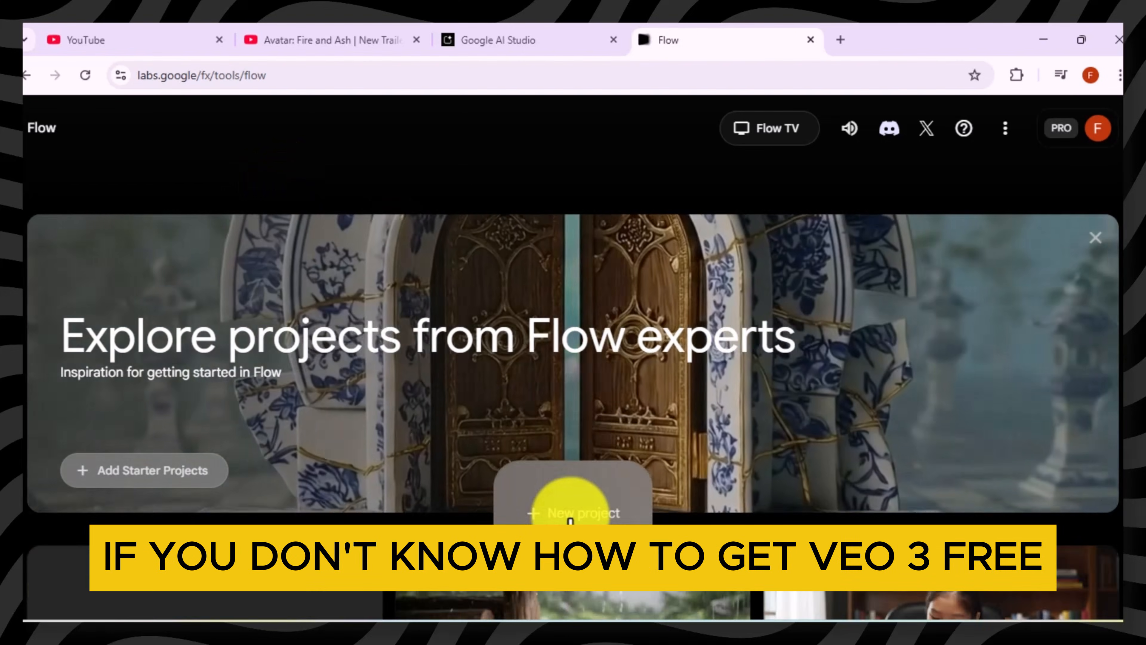
pyautogui.click(572, 512)
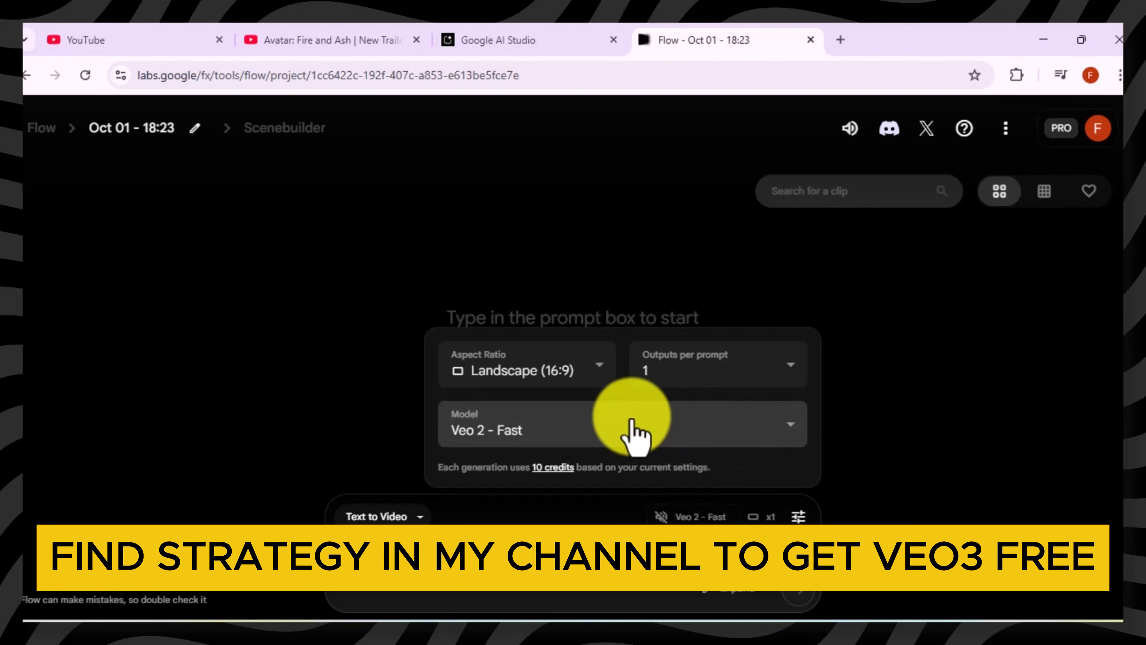
pyautogui.click(621, 429)
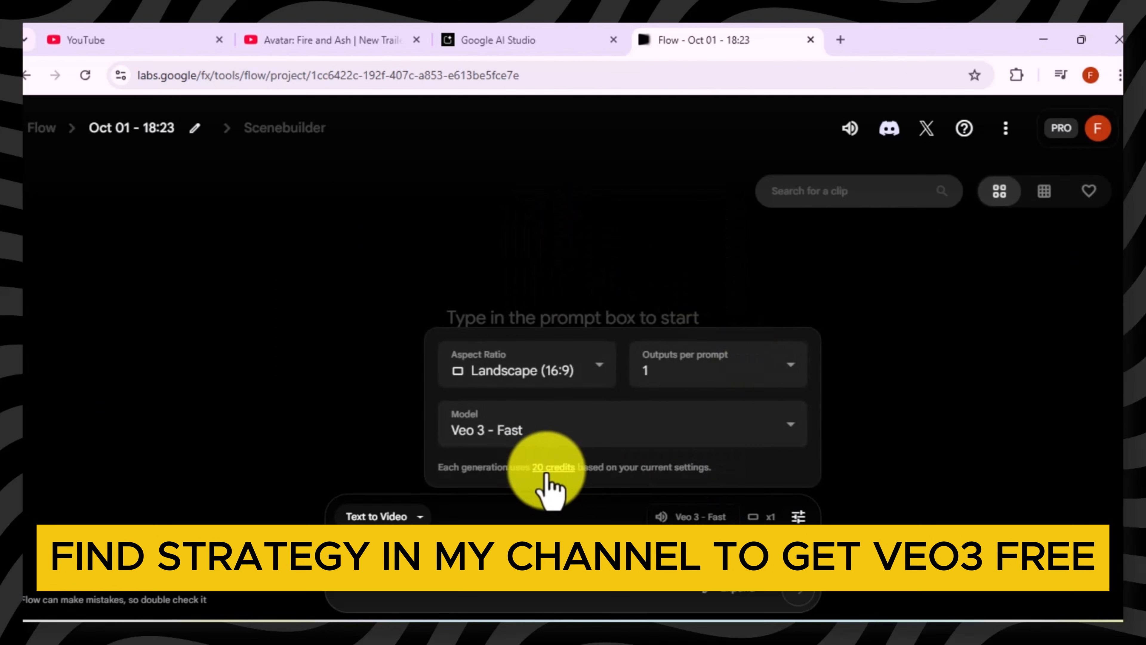
pyautogui.click(497, 40)
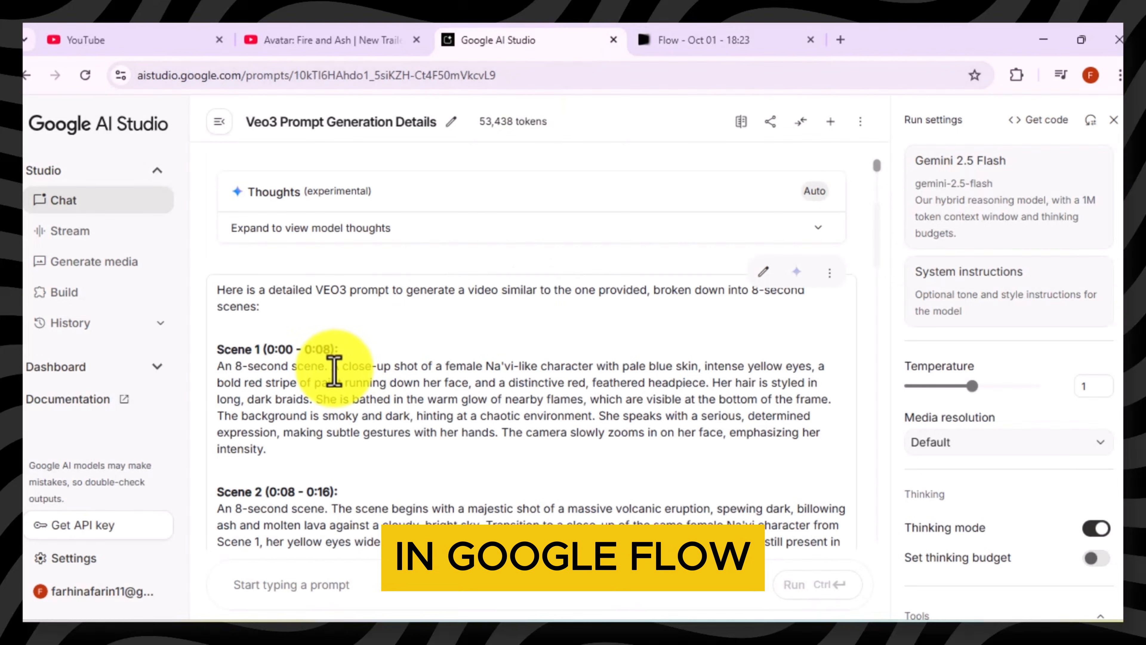
# Generate the Scene 1 Na'vi warrior clip in Flow from the selected AI Studio prompt
pyautogui.moveTo(216, 364); pyautogui.dragTo(266, 449)
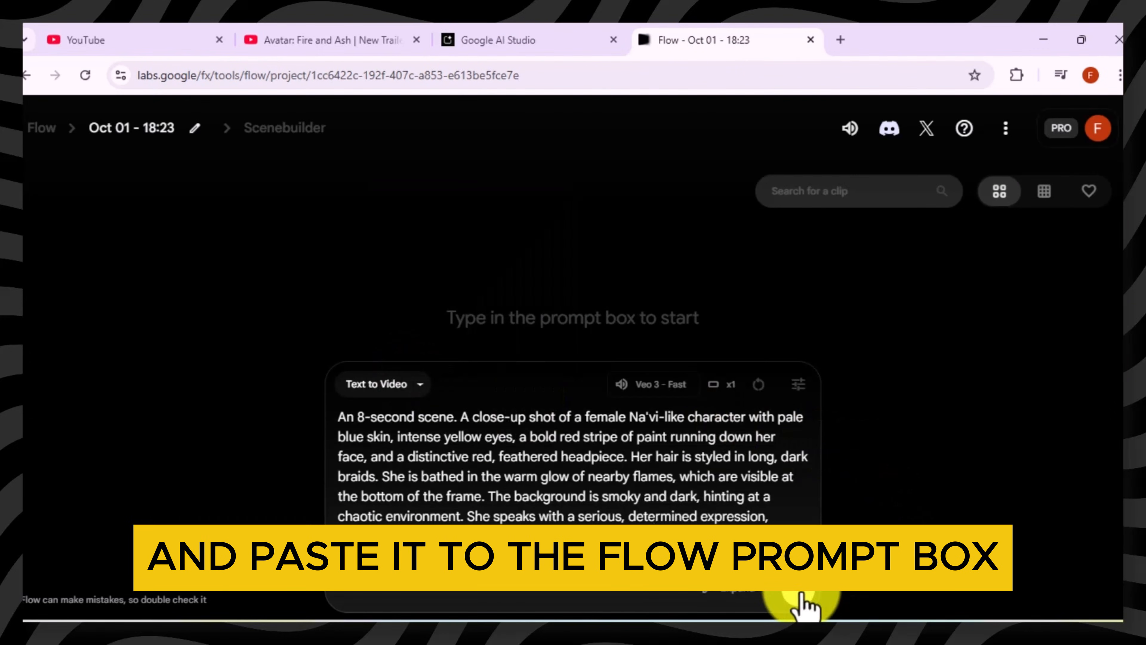
pyautogui.click(799, 608)
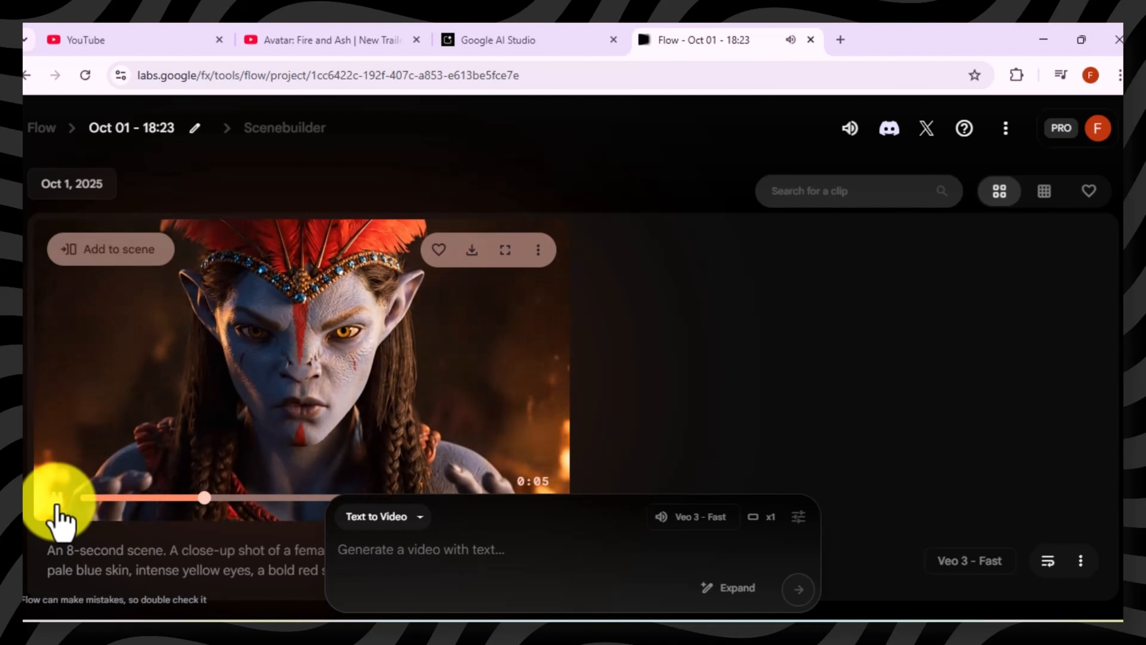
# Control playback of the Scene 1 clip before picking up the Scene 2 prompt
pyautogui.click(500, 40)
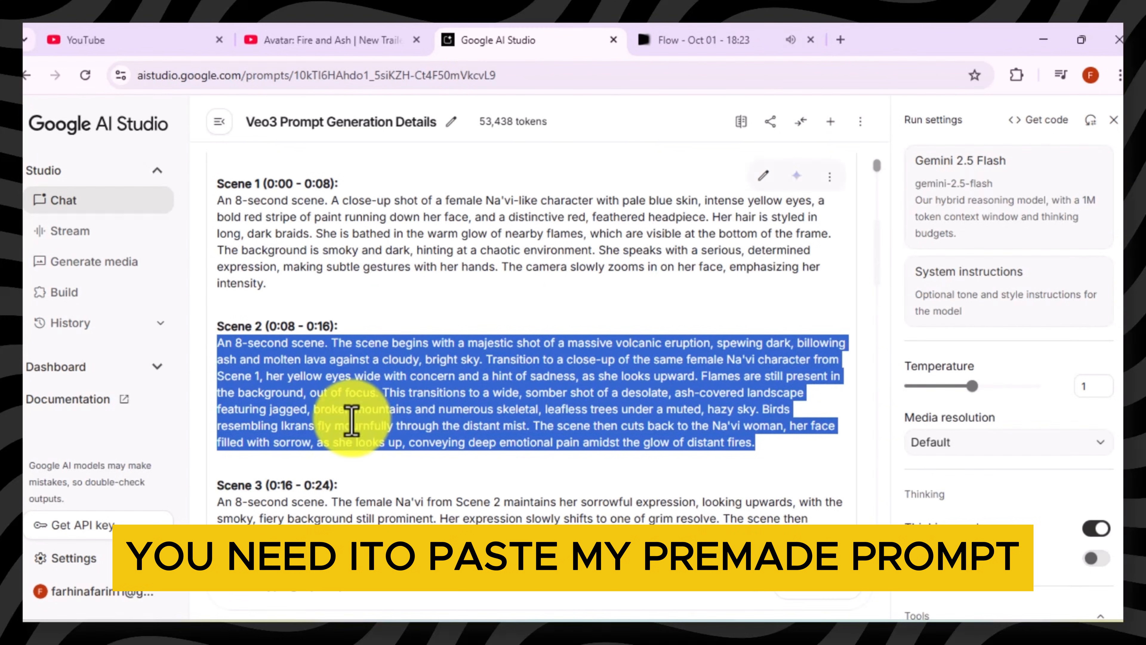
# Copy the Scene 3 prompt of the sorrowful Na'vi before fire for a new Flow clip
pyautogui.scroll(-3)
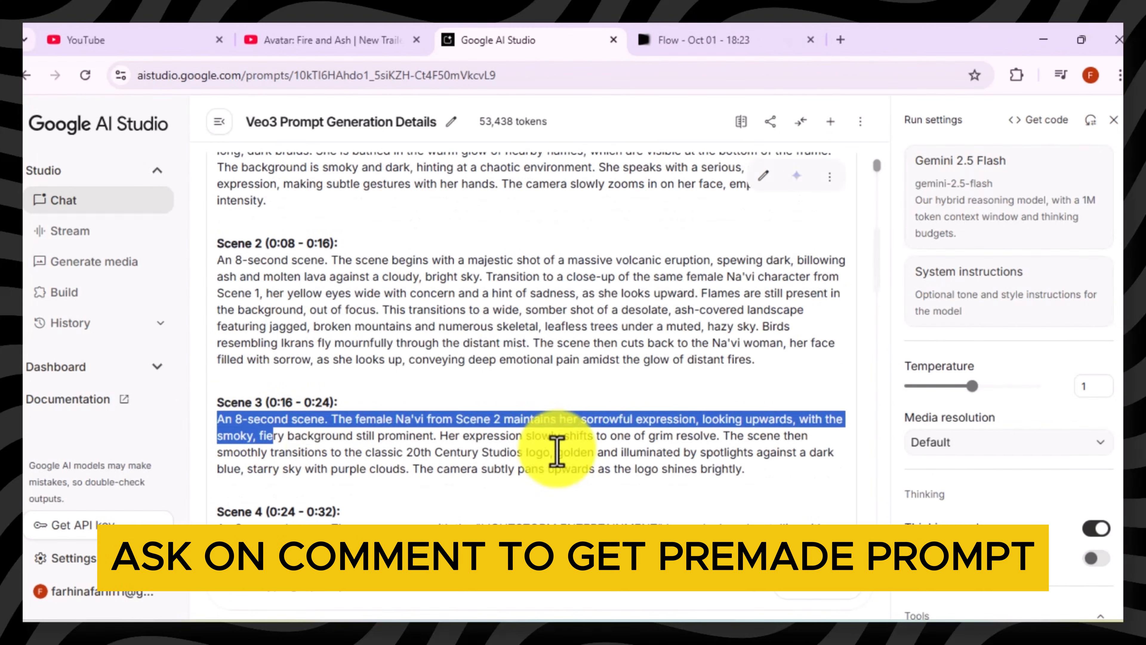
pyautogui.rightClick(554, 453)
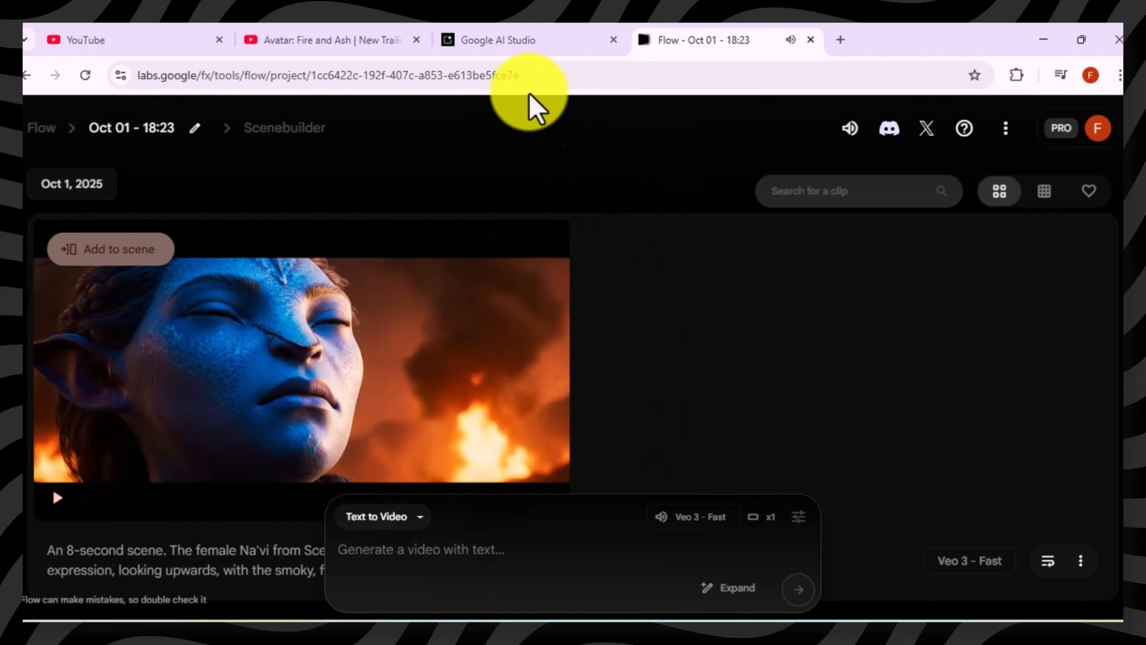
# Return to AI Studio and select the Scene 5 prompt text
pyautogui.click(492, 41)
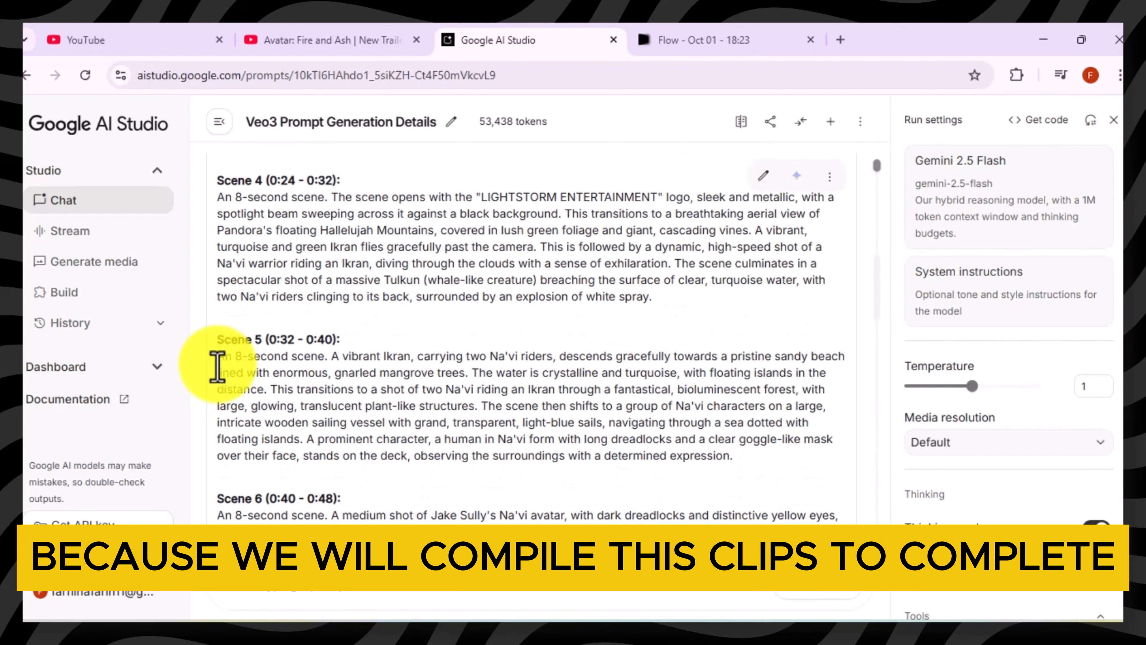
pyautogui.moveTo(219, 356); pyautogui.dragTo(724, 456)
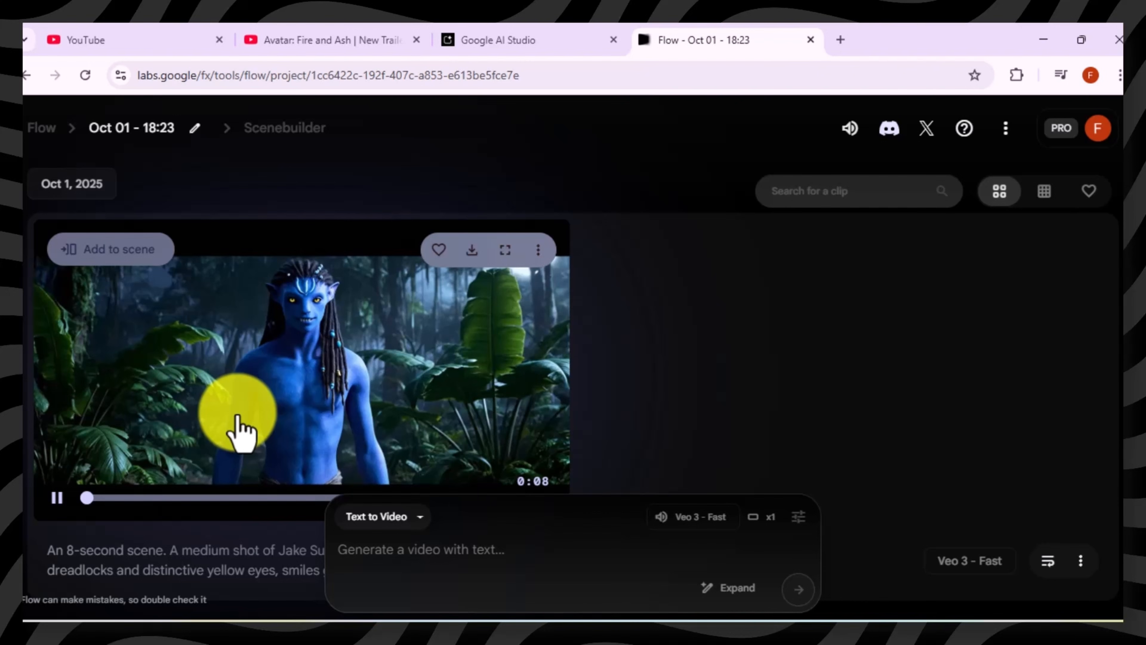
# Preview the first generated avatar clip in the Flow scenebuilder
pyautogui.click(471, 250)
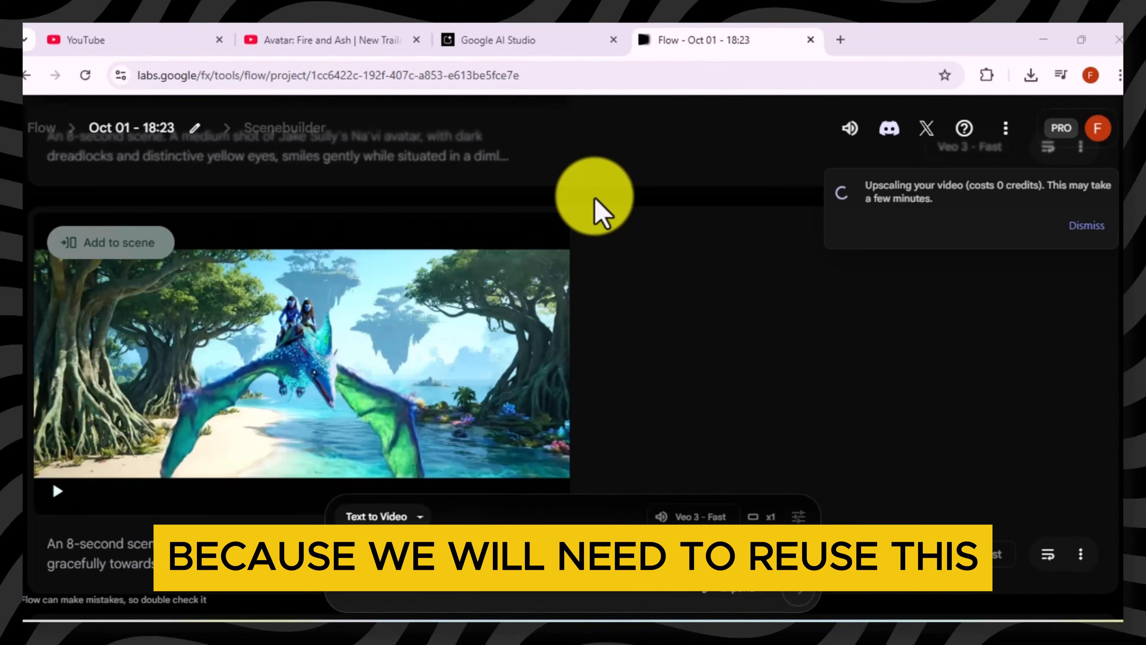
# Download the fiery close-up and volcano clips as upscaled 1080p videos
pyautogui.click(1030, 75)
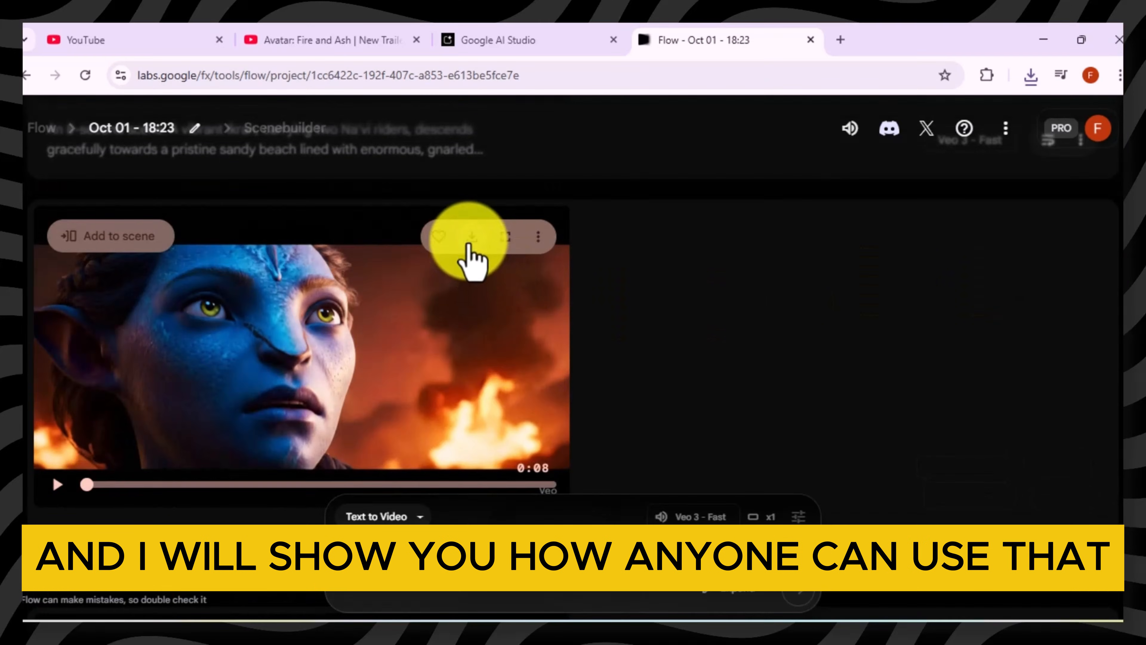
pyautogui.click(472, 237)
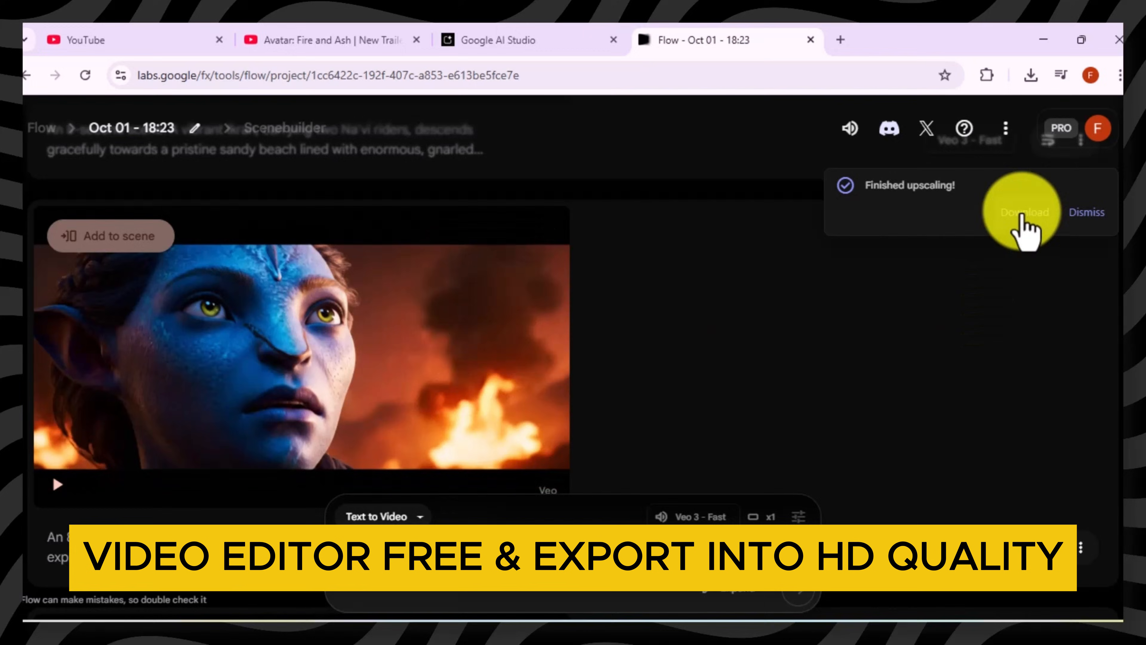
pyautogui.click(1024, 212)
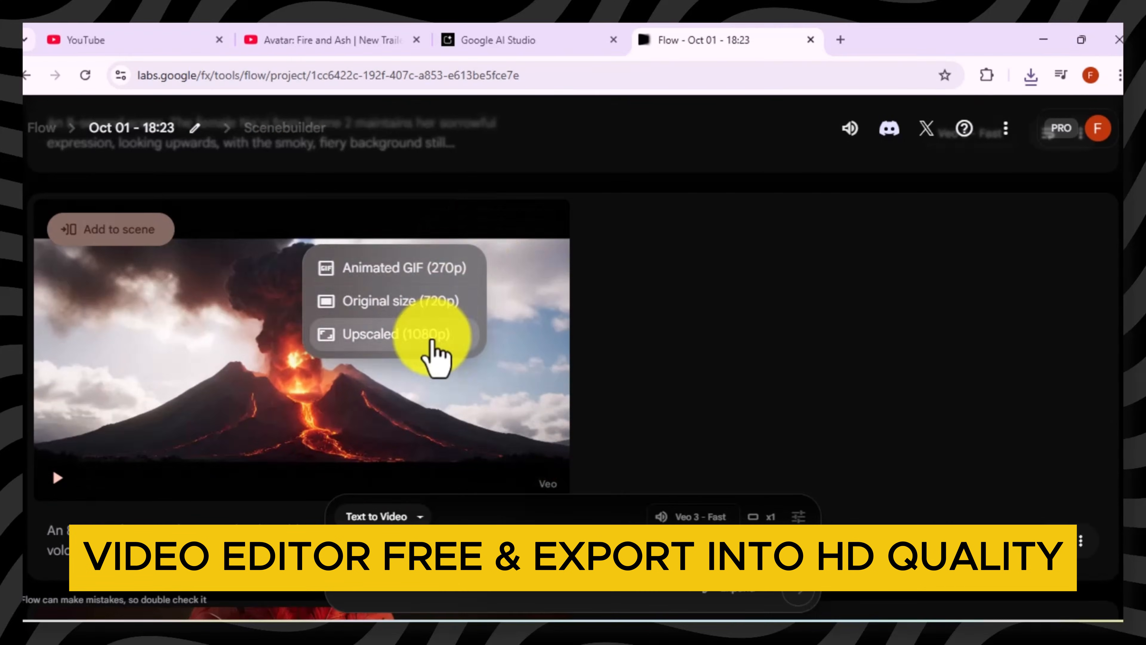
pyautogui.click(373, 336)
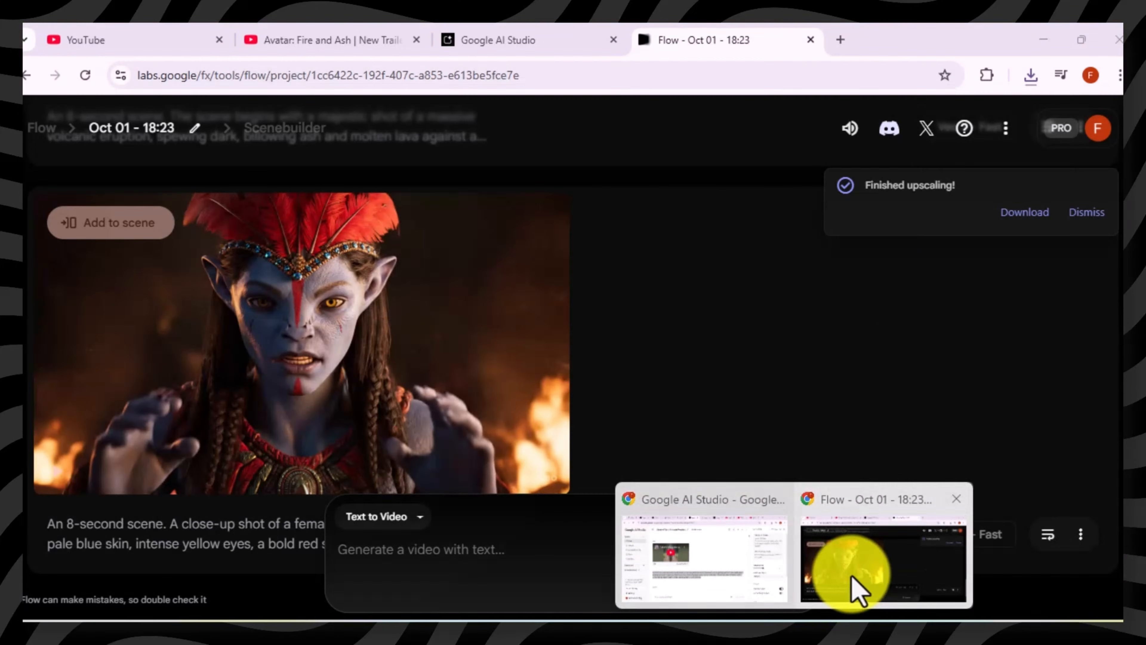
# Search Google for 'clipchamp' in a new tab and go to the Clipchamp video editor site
pyautogui.click(840, 39)
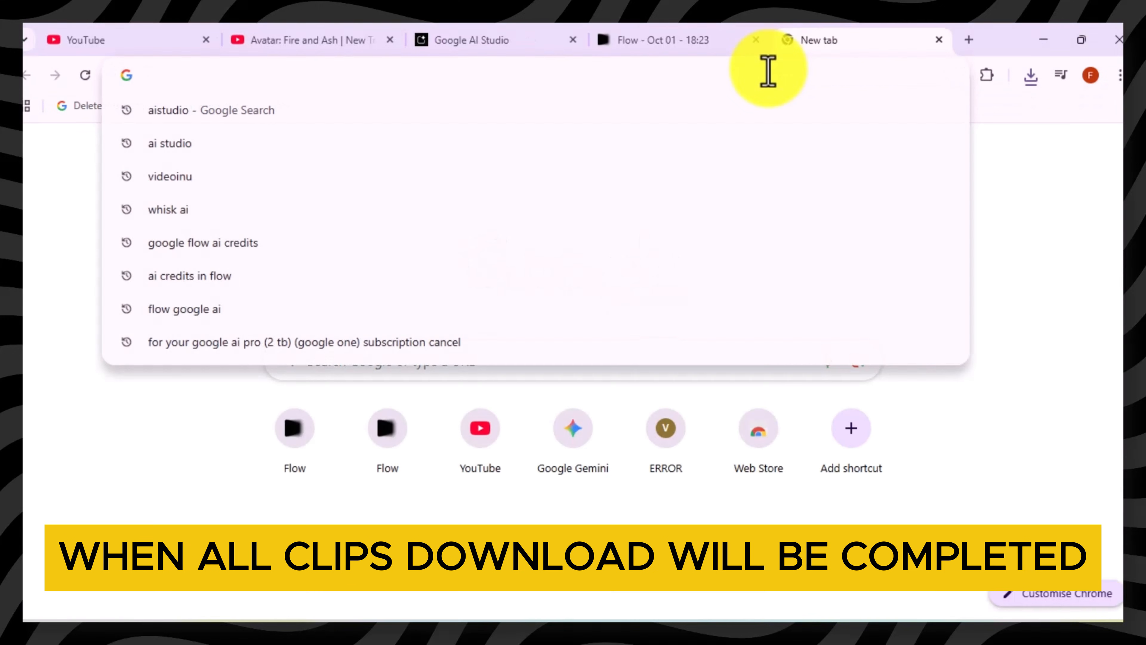
pyautogui.write('clipchamp')
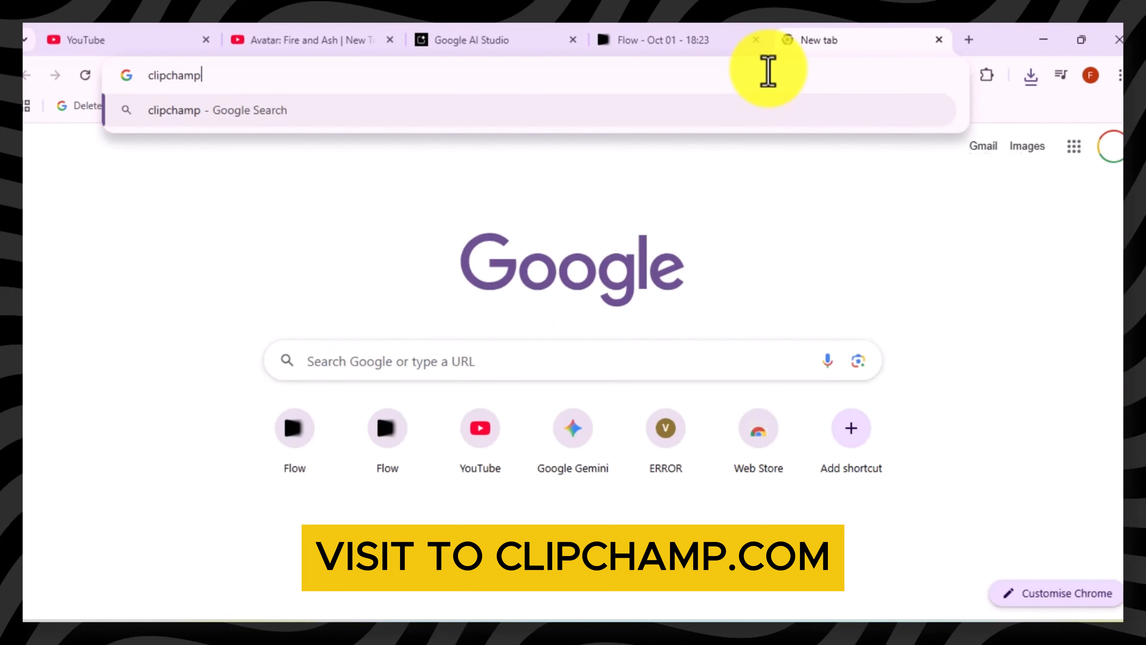
pyautogui.press('Enter')
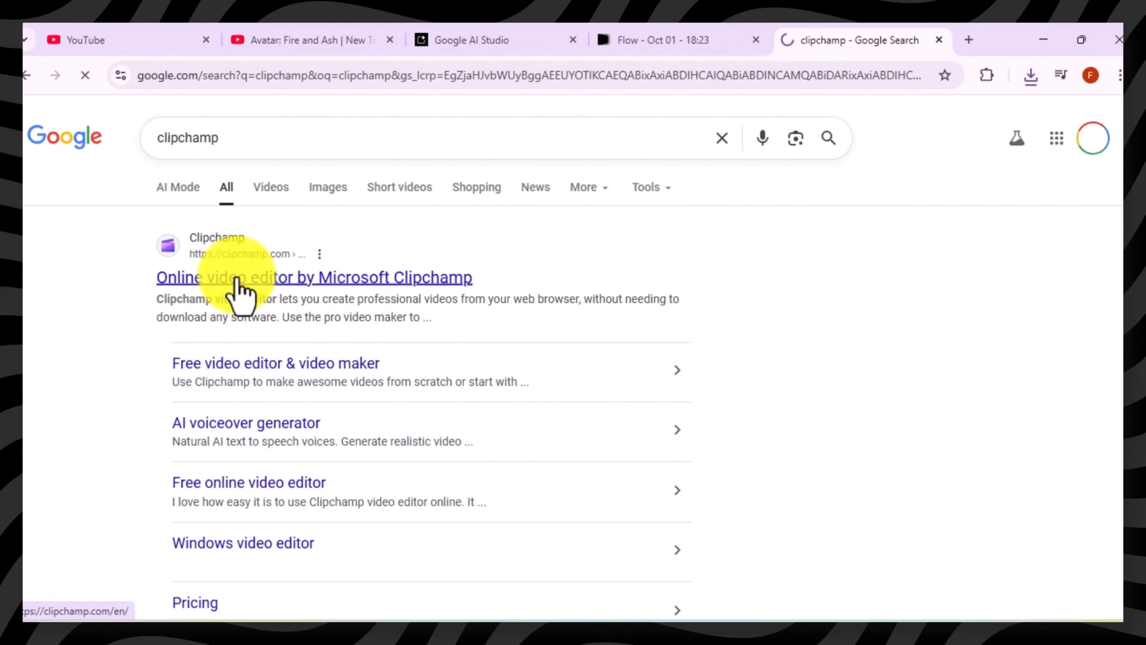
pyautogui.click(241, 277)
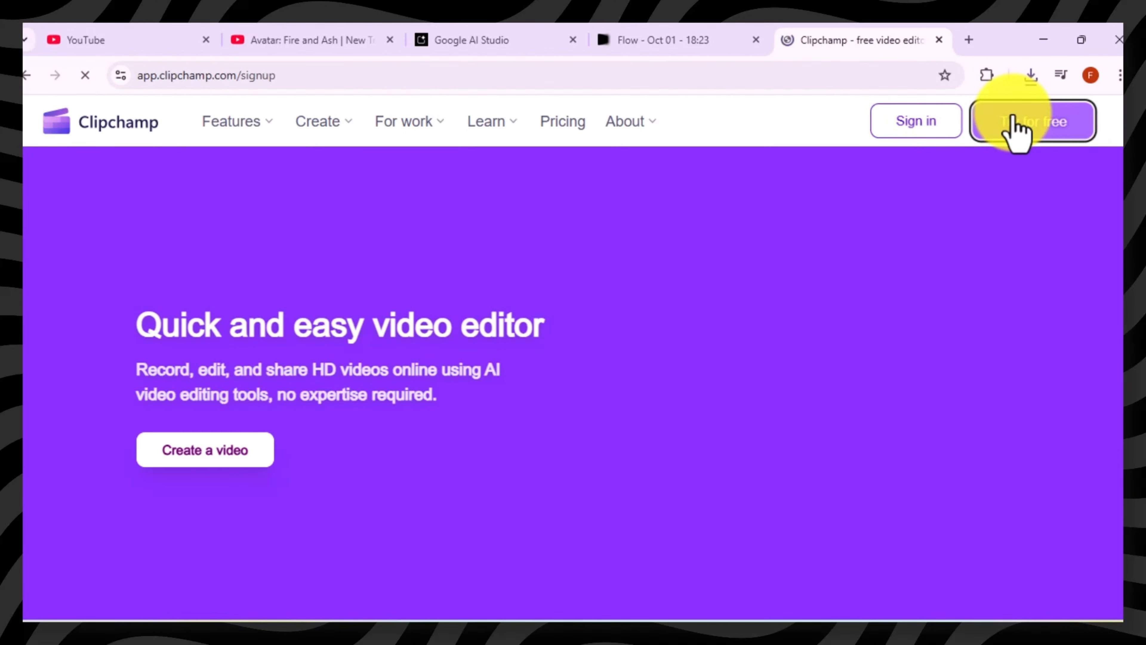
# Sign up for Clipchamp with the existing Google account, granting both permission requests
pyautogui.click(1031, 122)
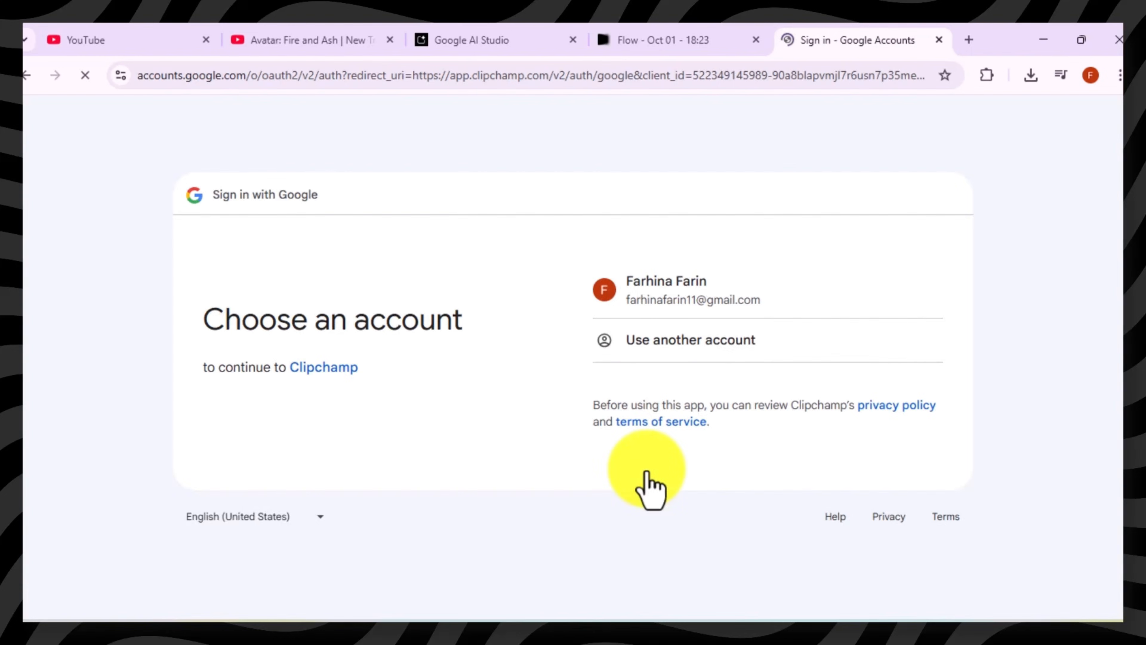
pyautogui.click(668, 289)
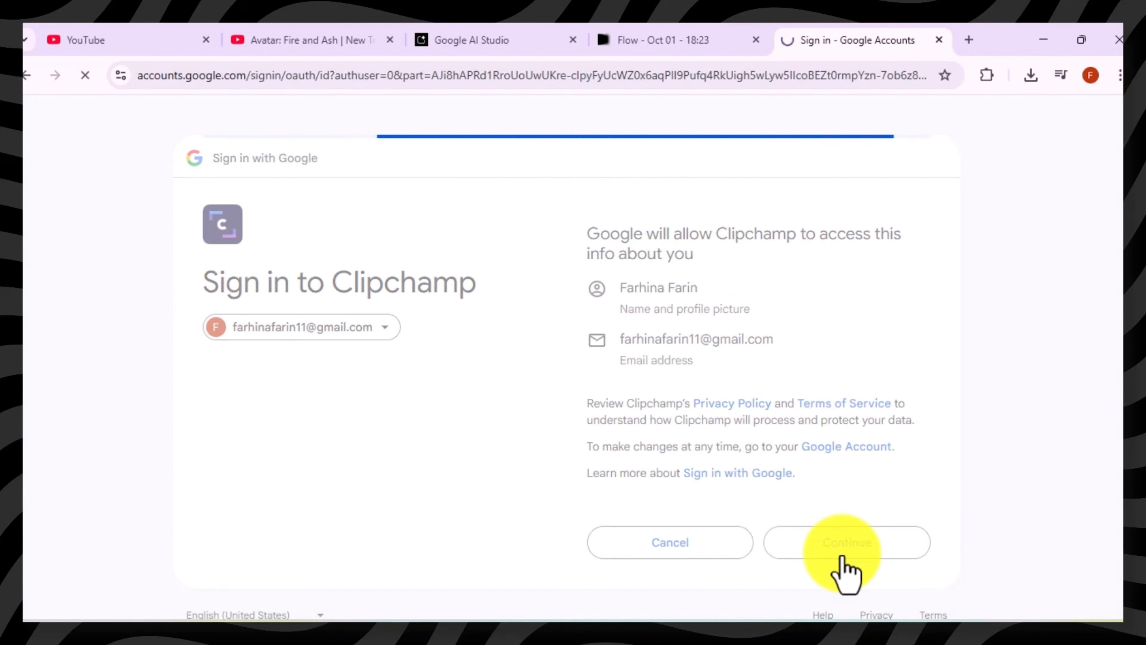
pyautogui.click(848, 543)
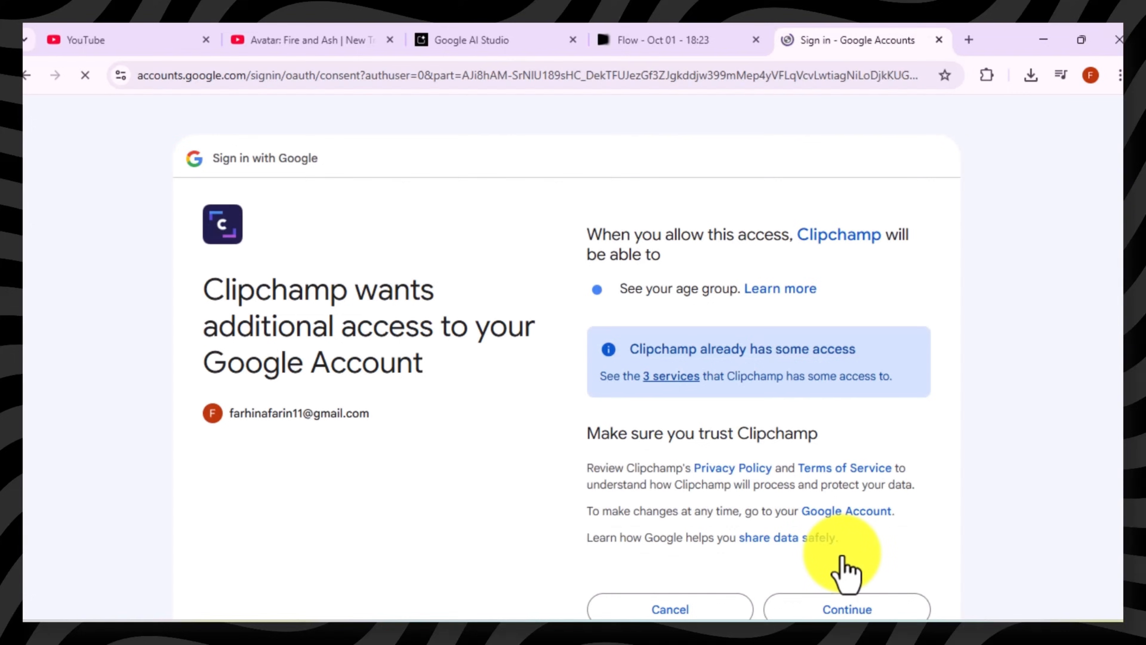
pyautogui.click(847, 609)
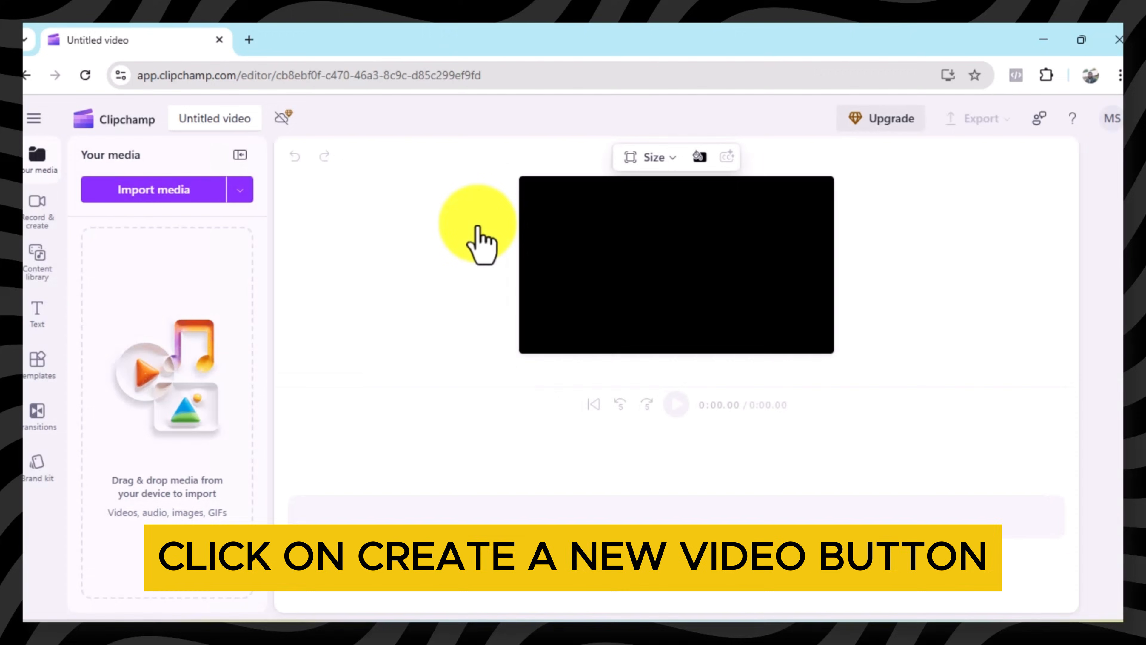
# Import the five downloaded Avatar MP4 clips and lay them on the timeline as a 40-second sequence
pyautogui.click(154, 190)
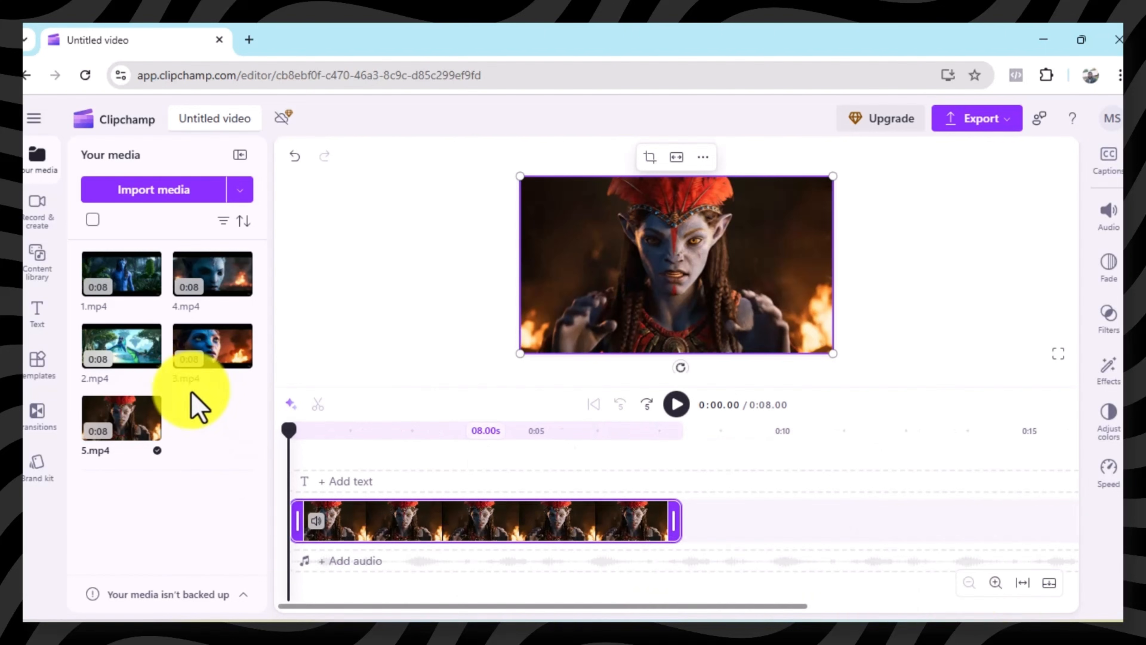
pyautogui.moveTo(212, 344); pyautogui.dragTo(877, 521)
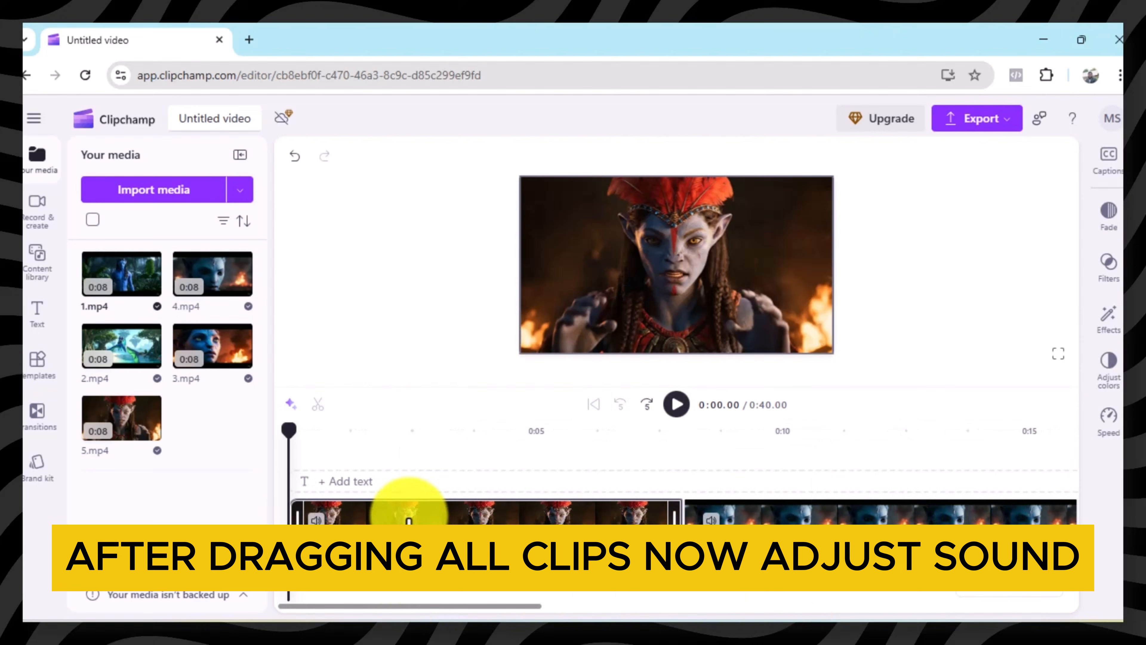
# Show the clip's fade in/out settings (0 s) and preview the assembled trailer from the start
pyautogui.click(1109, 210)
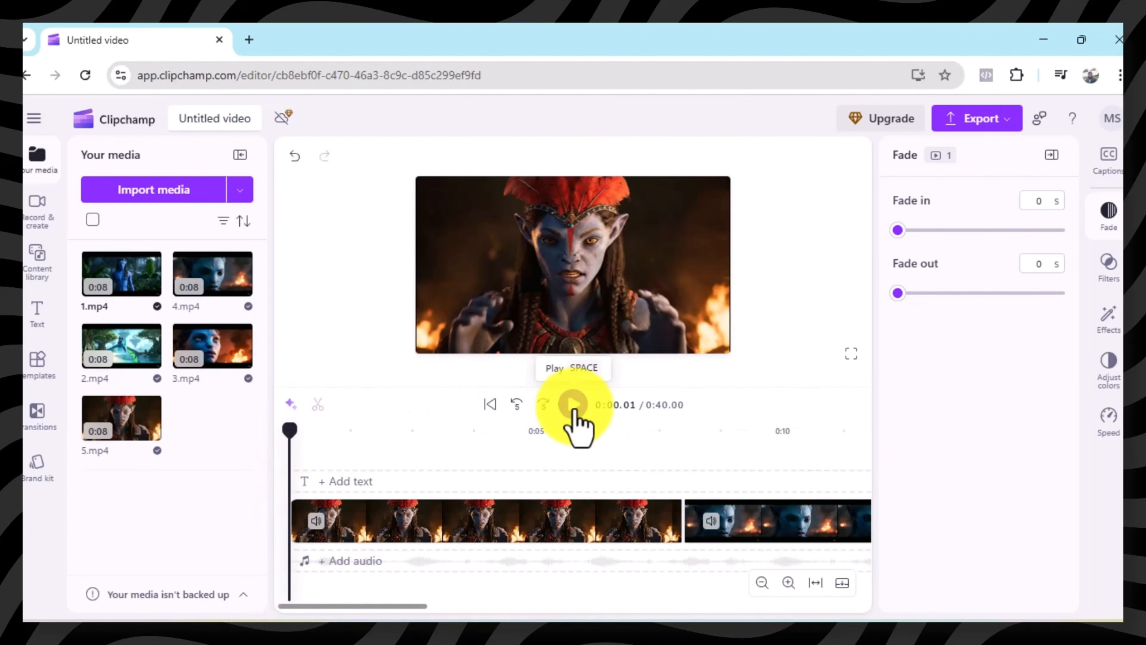
pyautogui.click(572, 406)
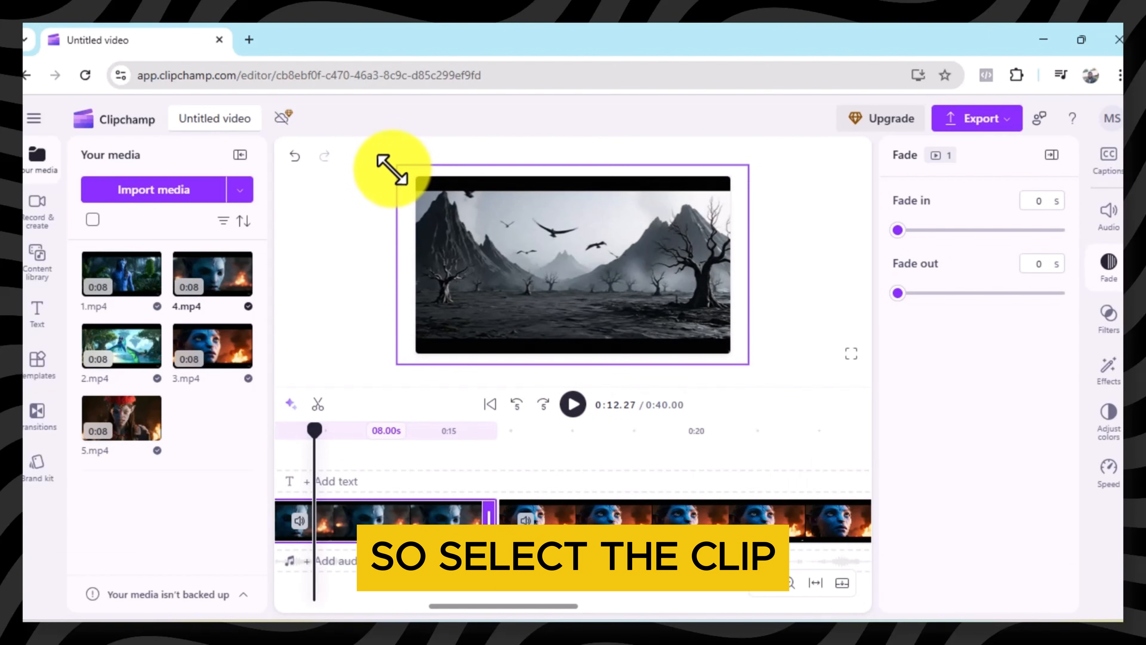
pyautogui.click(573, 405)
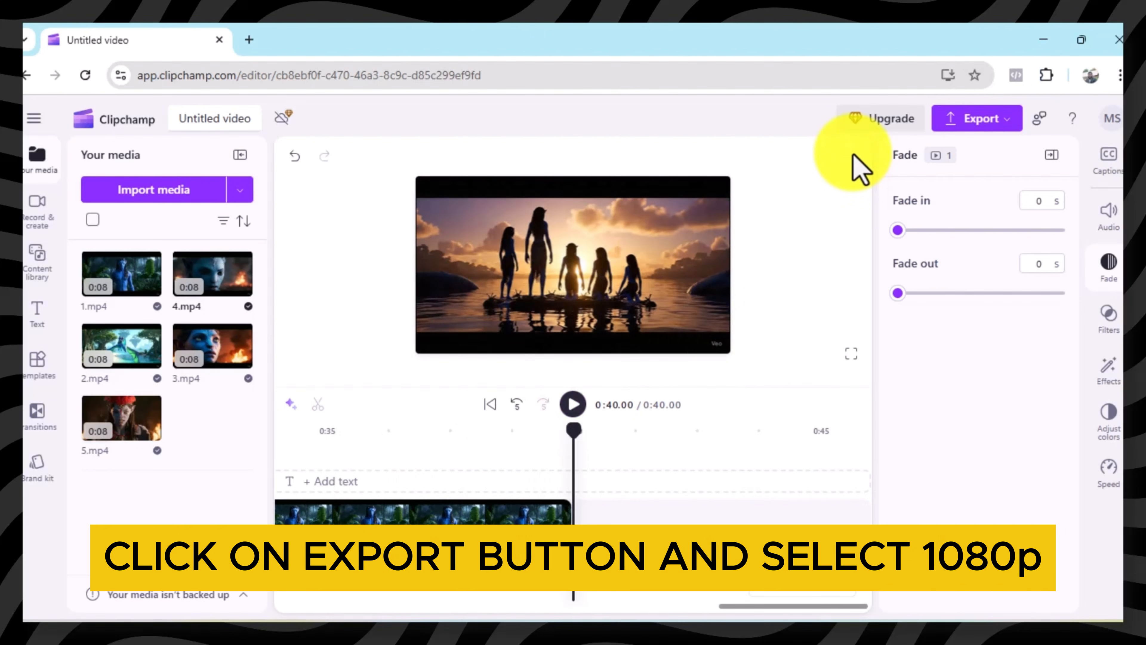
# Export the 40-second trailer as a 1080p MP4
pyautogui.click(977, 118)
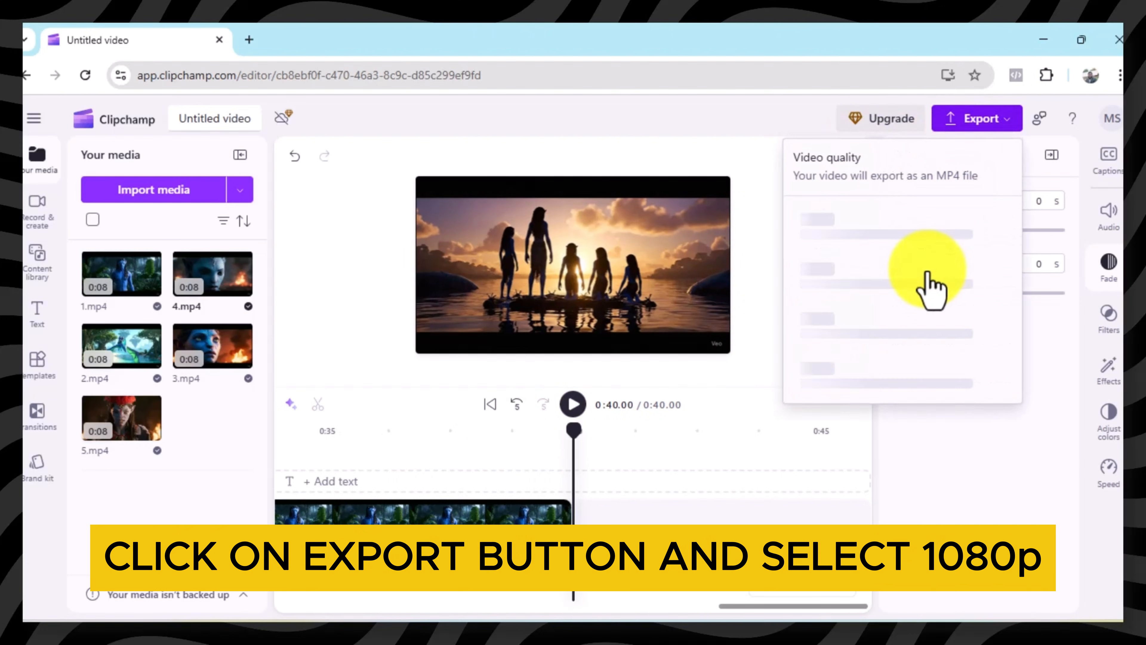
pyautogui.click(926, 280)
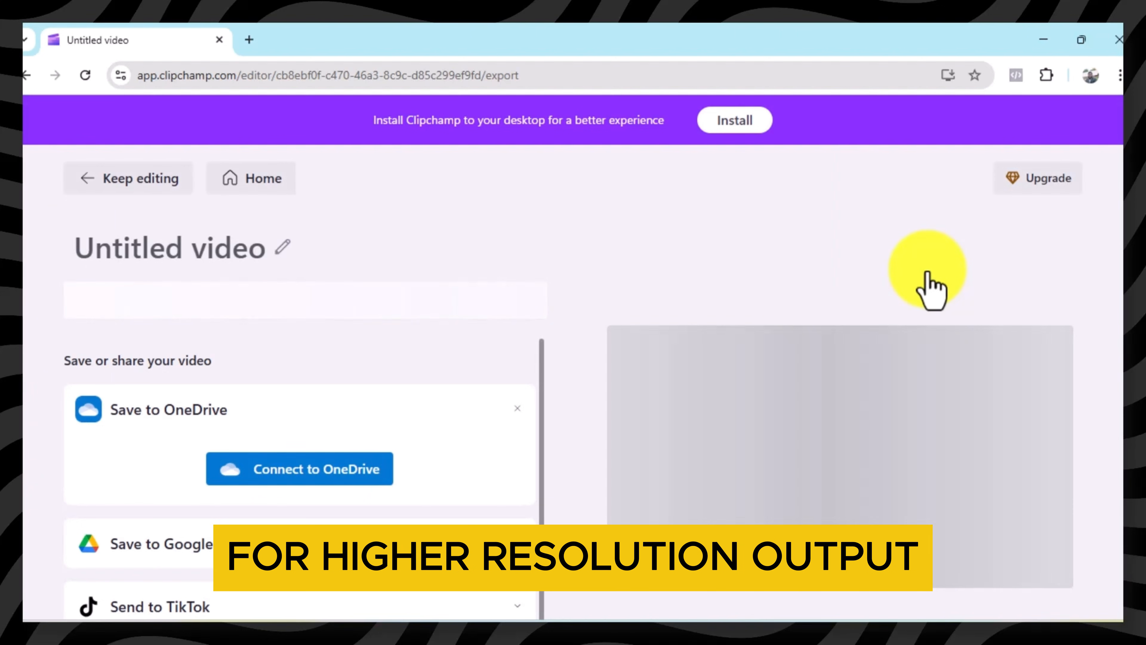